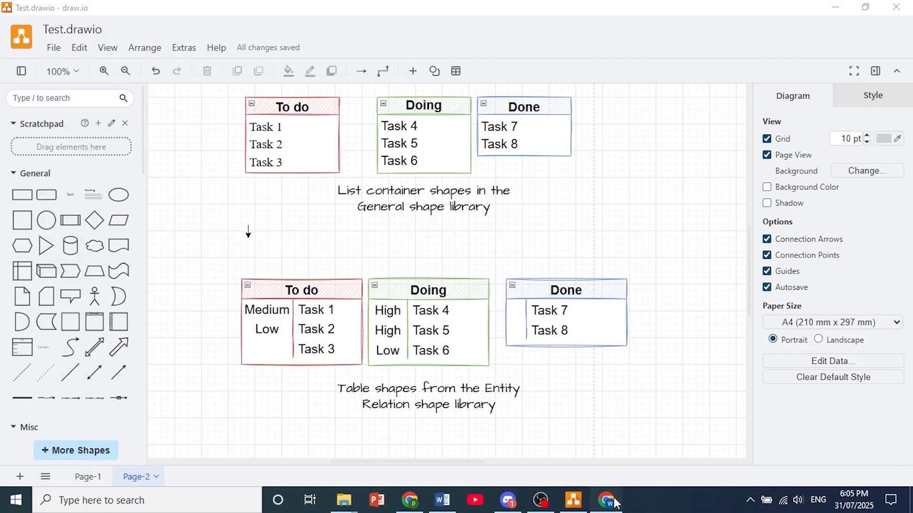
- Glance at the earlier PDF in the browser, then open the kanban diagram's File menu
{"action": "left_click", "coordinate": [607, 500]}
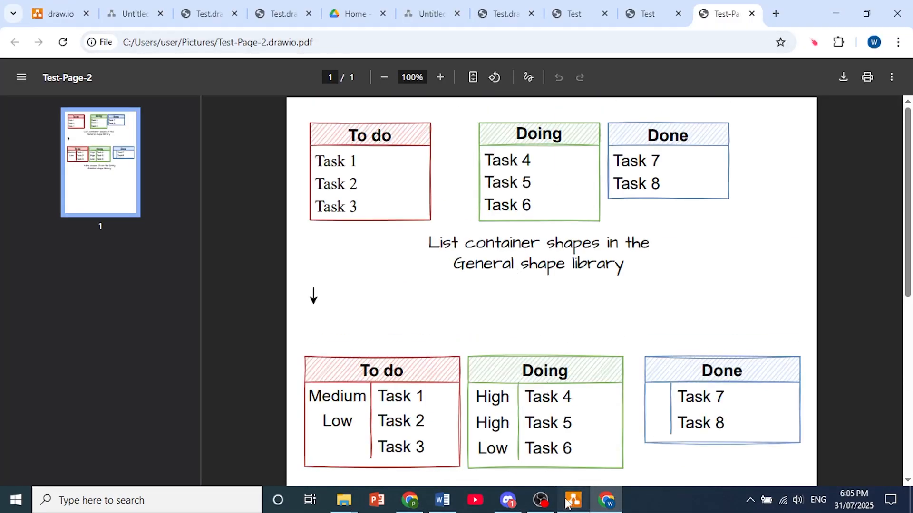
{"action": "left_click", "coordinate": [572, 500]}
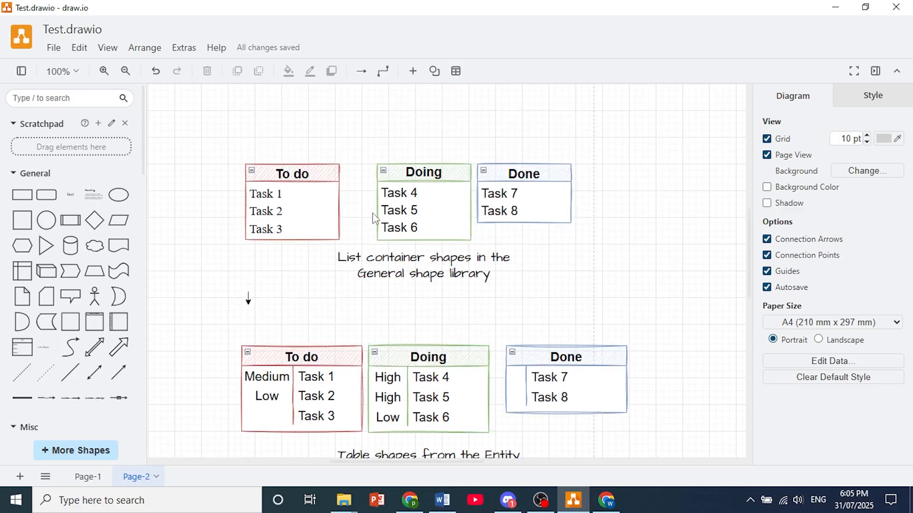
{"action": "scroll", "scroll_direction": "down", "scroll_amount": 3}
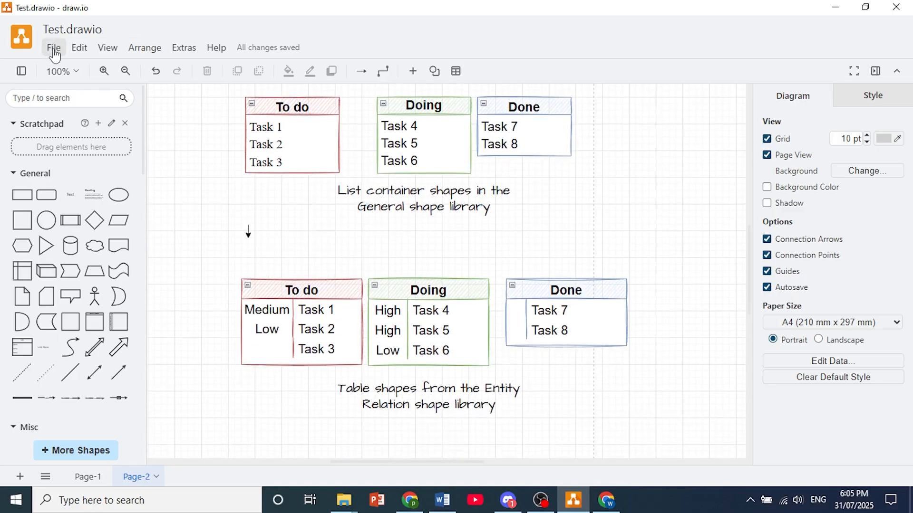
{"action": "left_click", "coordinate": [52, 47]}
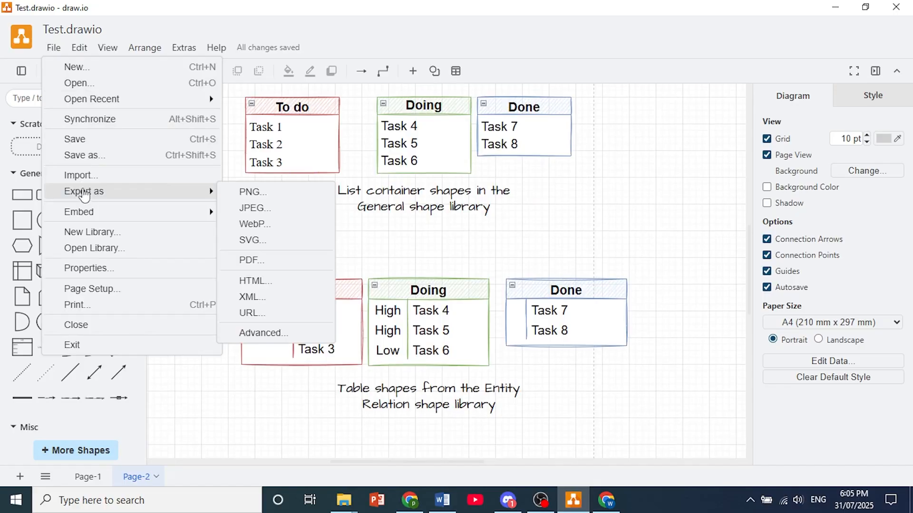
{"action": "mouse_move", "coordinate": [67, 197]}
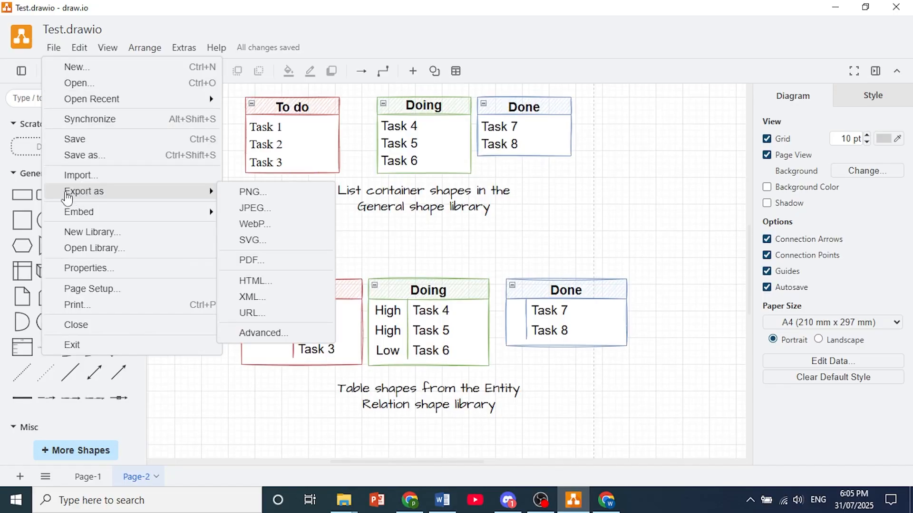
{"action": "mouse_move", "coordinate": [274, 251]}
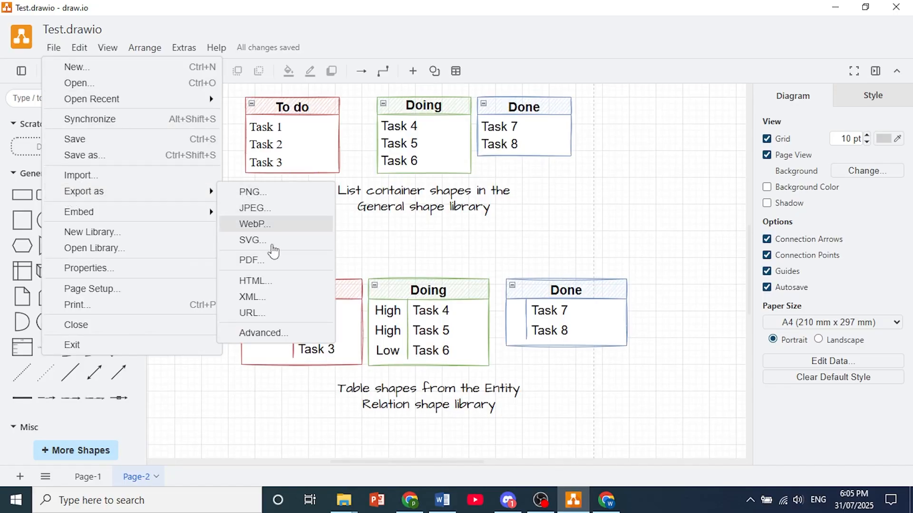
{"action": "mouse_move", "coordinate": [265, 262]}
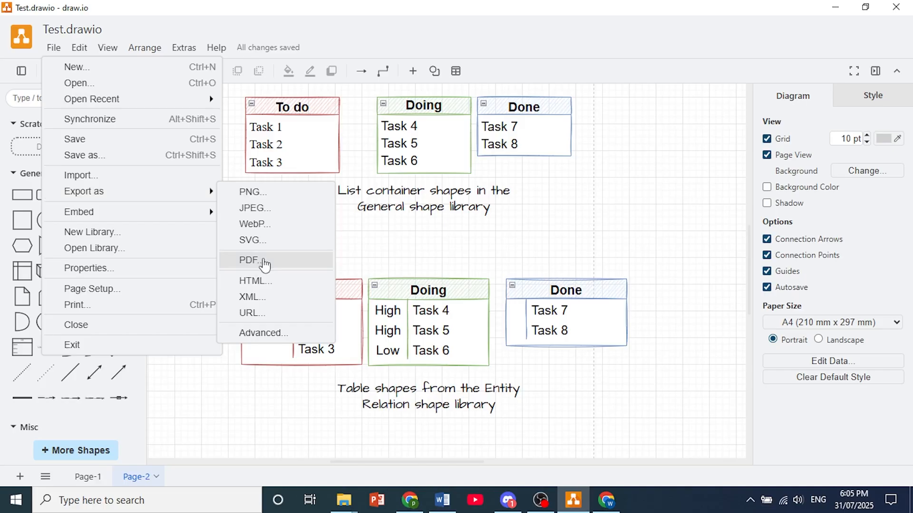
- Choose PDF export limited to pages 2 to 2 with the Page View layout
{"action": "left_click", "coordinate": [251, 260]}
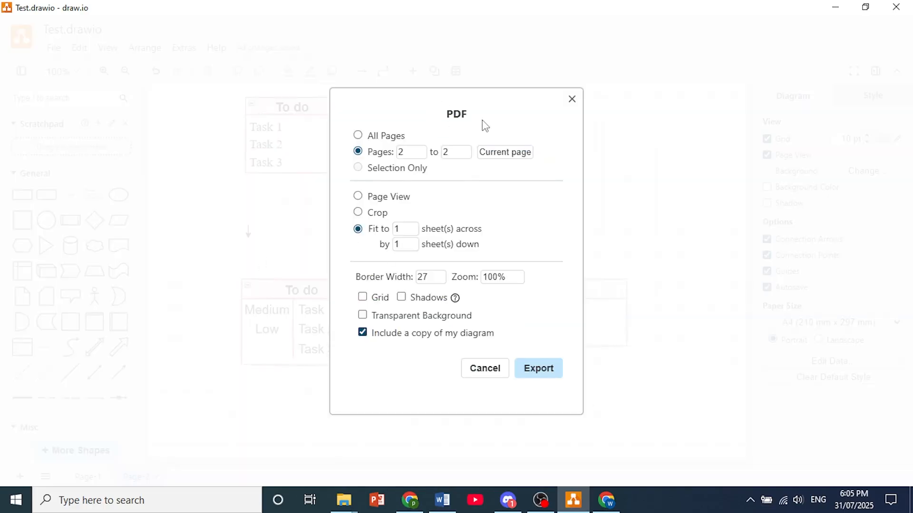
{"action": "left_click", "coordinate": [357, 136]}
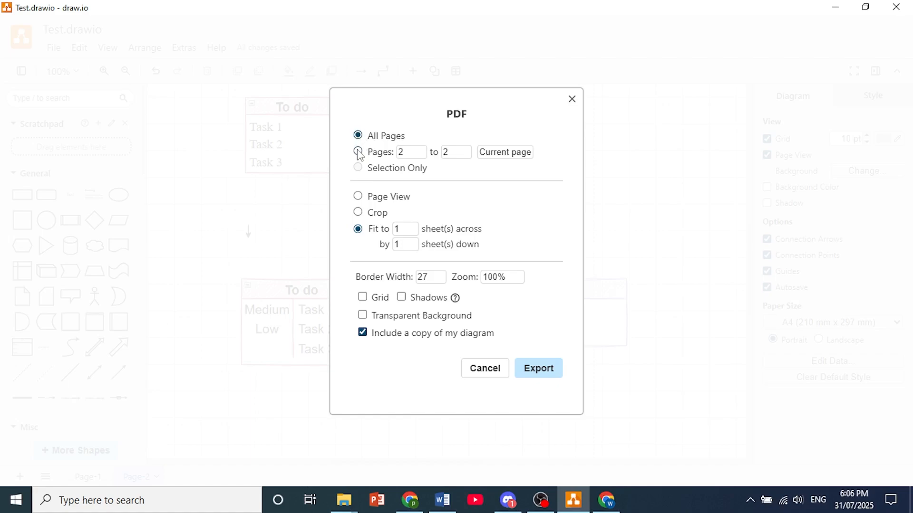
{"action": "left_click", "coordinate": [357, 152]}
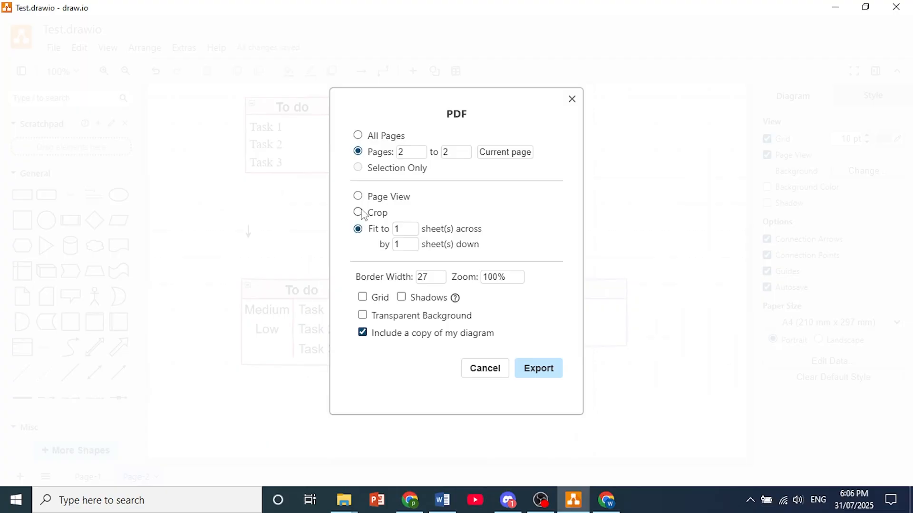
{"action": "left_click", "coordinate": [358, 196]}
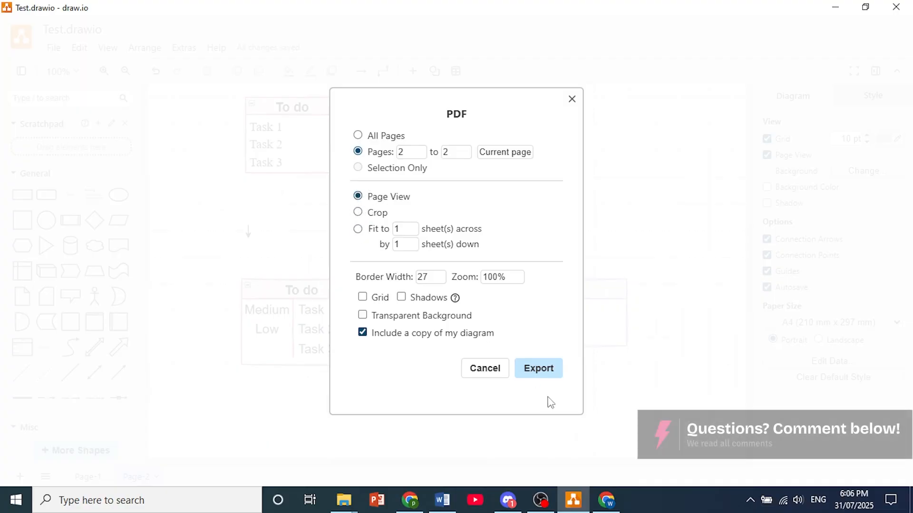
- Look over the earlier multi-page PDF export in Chrome for comparison
{"action": "left_click", "coordinate": [538, 368]}
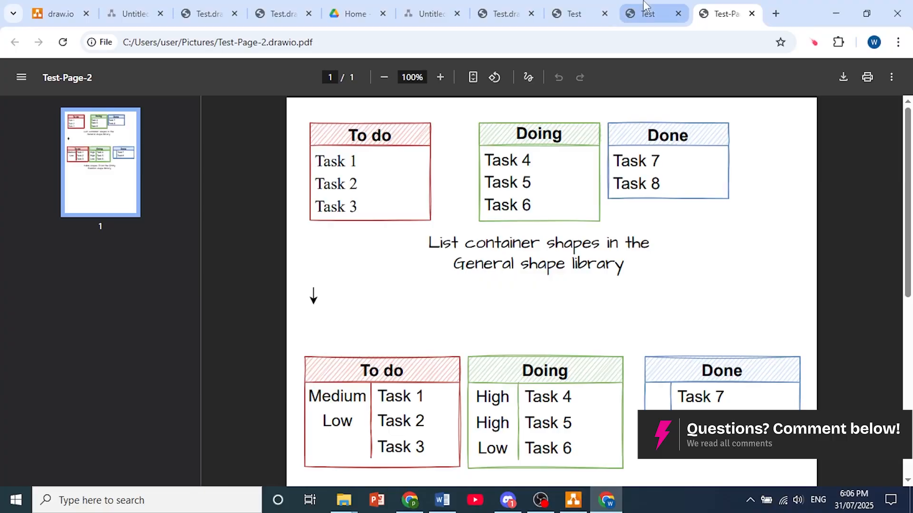
{"action": "left_click", "coordinate": [644, 13]}
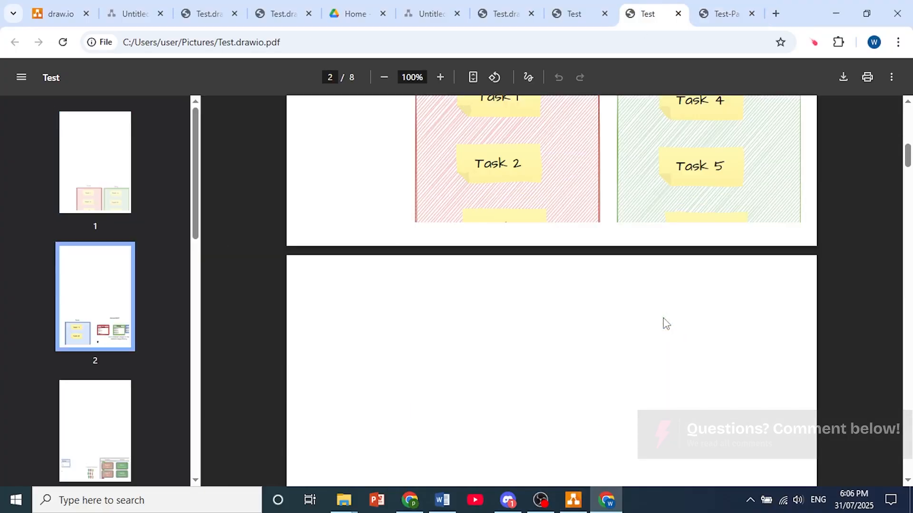
{"action": "scroll", "scroll_direction": "down", "scroll_amount": 3}
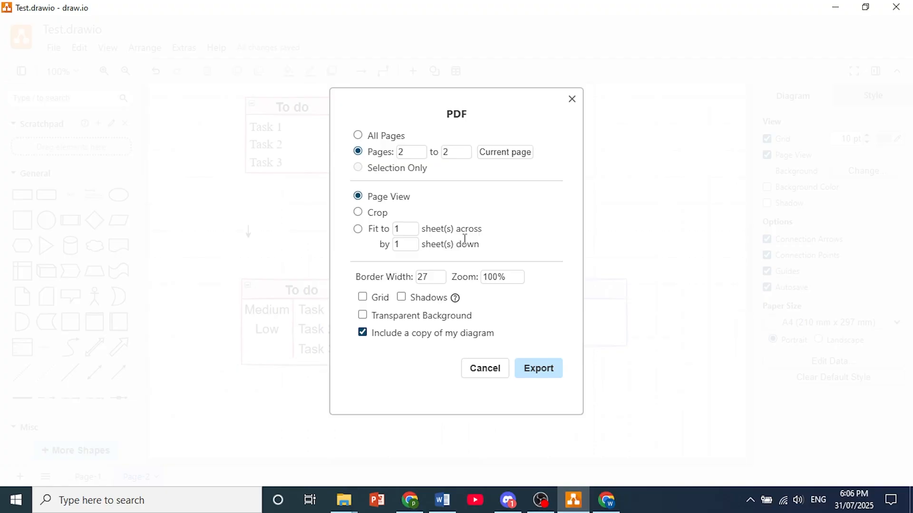
- Fit page 2 to 1 sheet across by 1 sheet down and confirm the export
{"action": "left_click", "coordinate": [358, 228]}
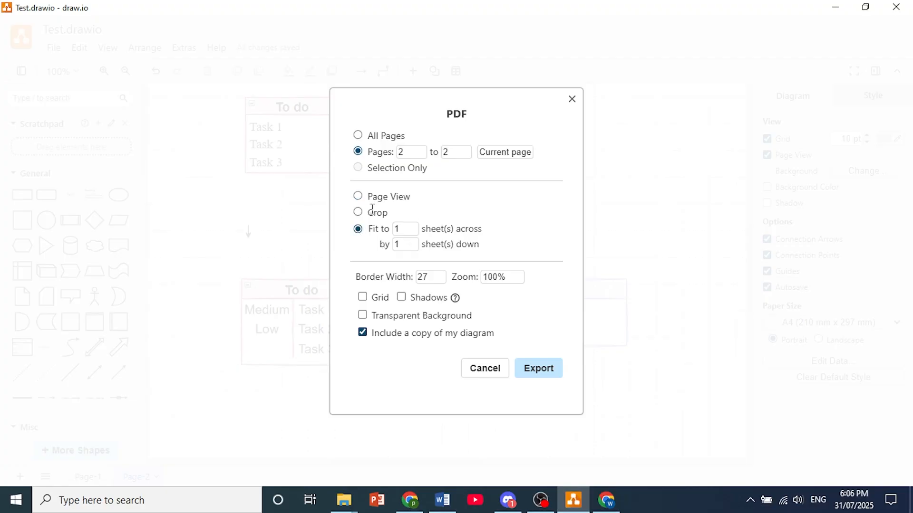
{"action": "mouse_move", "coordinate": [417, 296]}
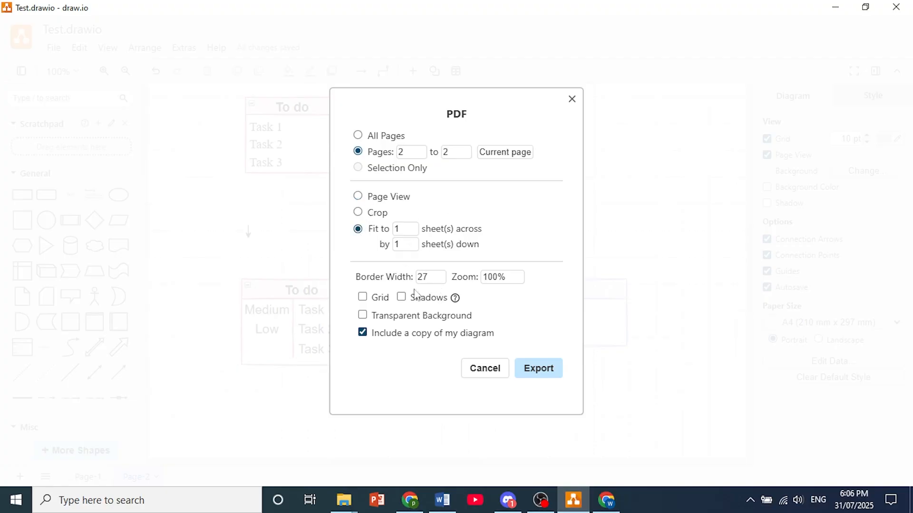
{"action": "mouse_move", "coordinate": [503, 268]}
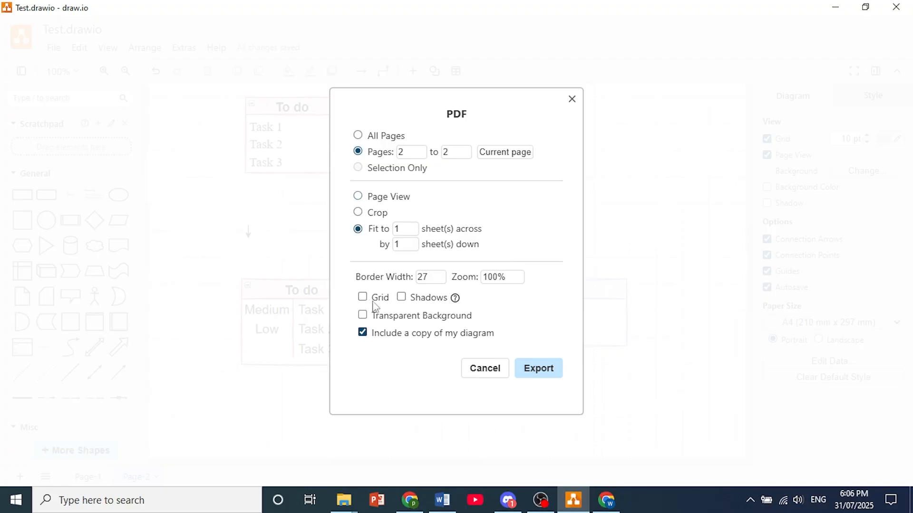
{"action": "mouse_move", "coordinate": [373, 324]}
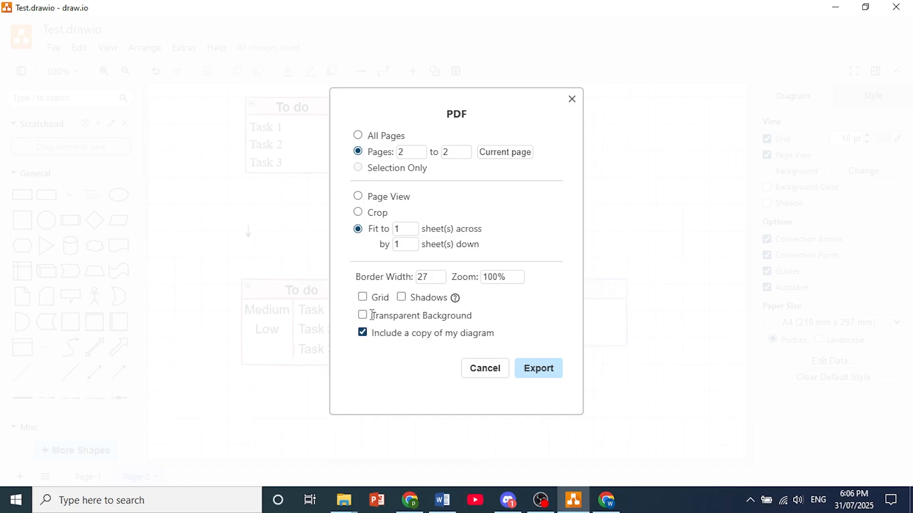
{"action": "mouse_move", "coordinate": [537, 368]}
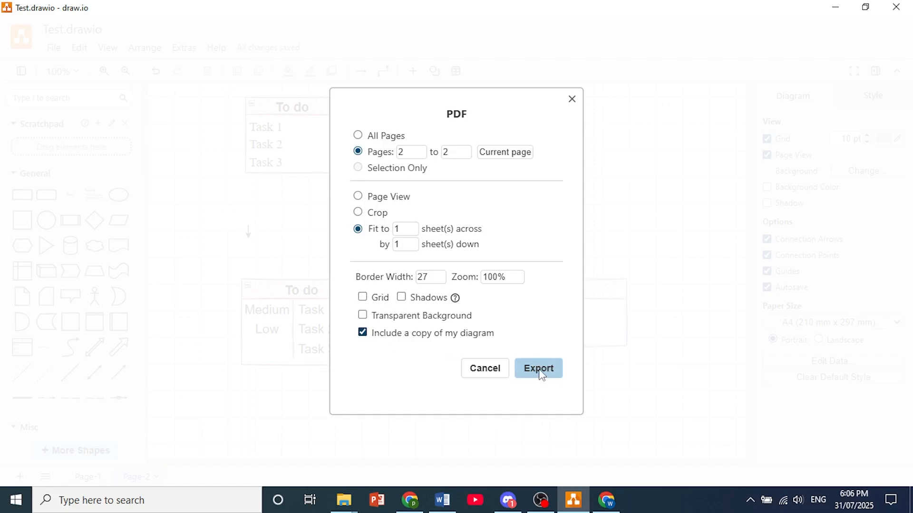
{"action": "mouse_move", "coordinate": [460, 345]}
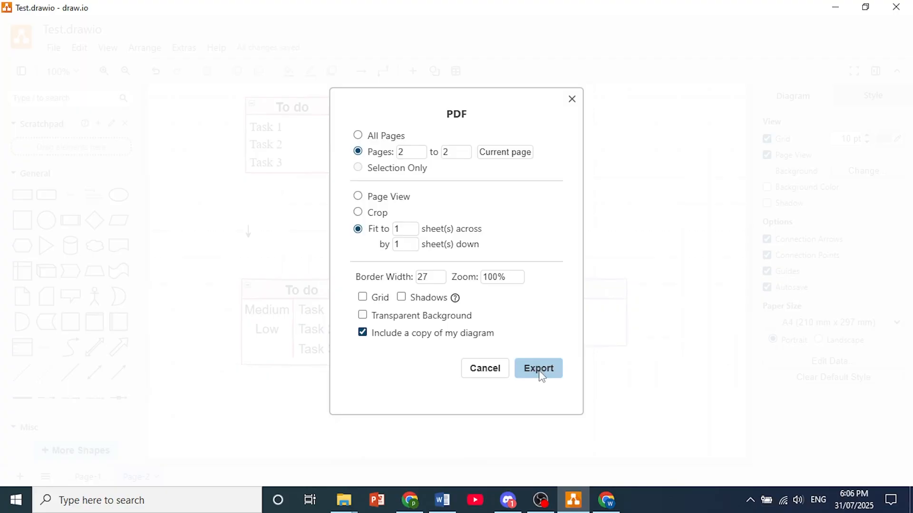
{"action": "left_click", "coordinate": [537, 368]}
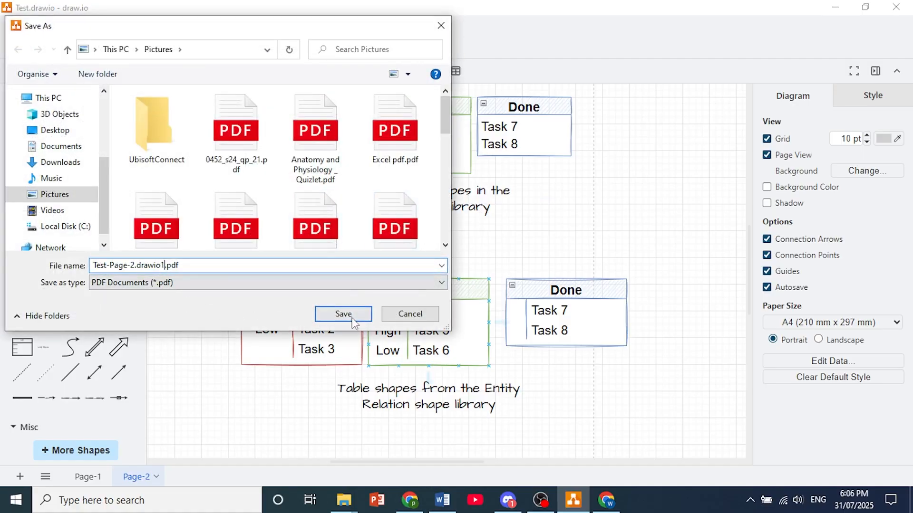
- Save the PDF as Test-Page-2.drawio1.pdf in Pictures and switch to Chrome
{"action": "left_click", "coordinate": [343, 314]}
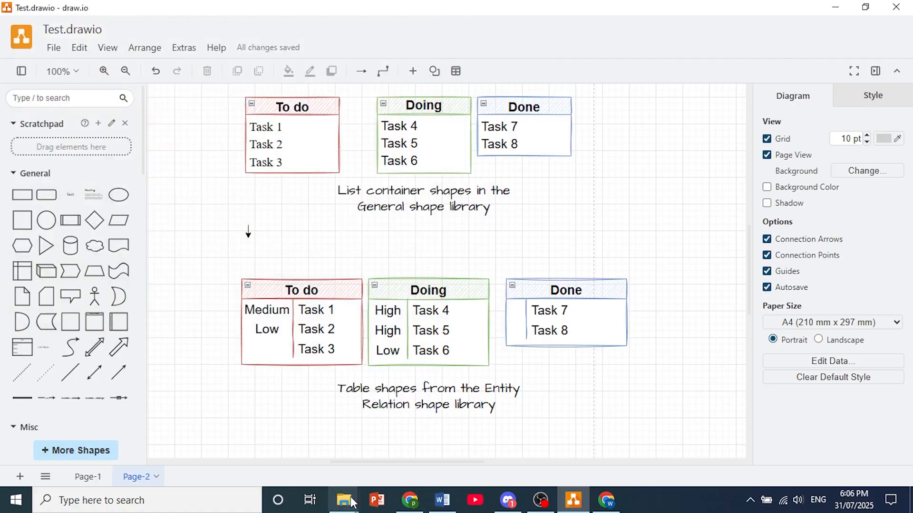
{"action": "left_click", "coordinate": [343, 500]}
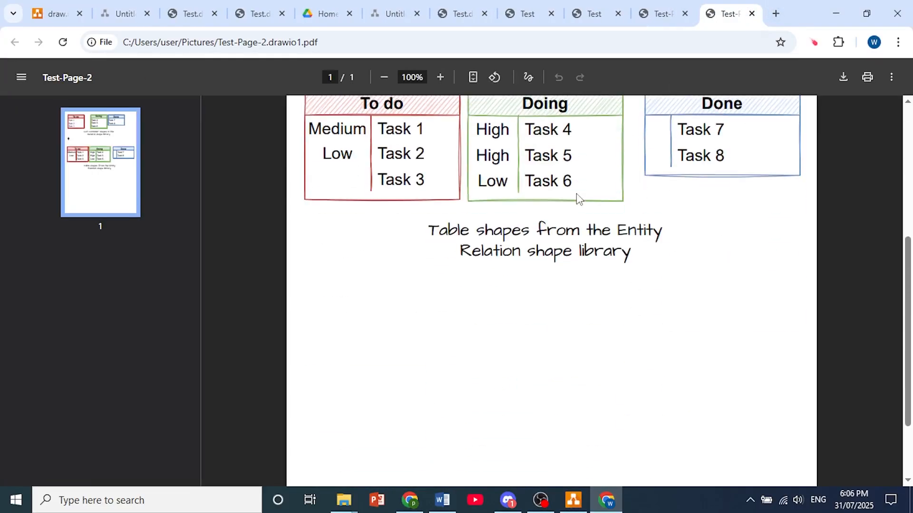
- Scroll to the top of the one-page Test-Page-2.drawio1 PDF showing both kanban boards
{"action": "scroll", "scroll_direction": "up", "scroll_amount": 3}
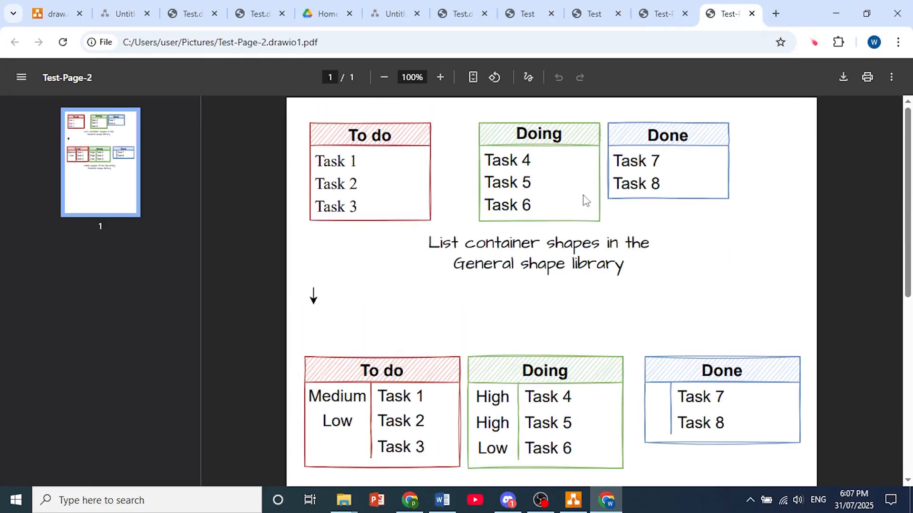